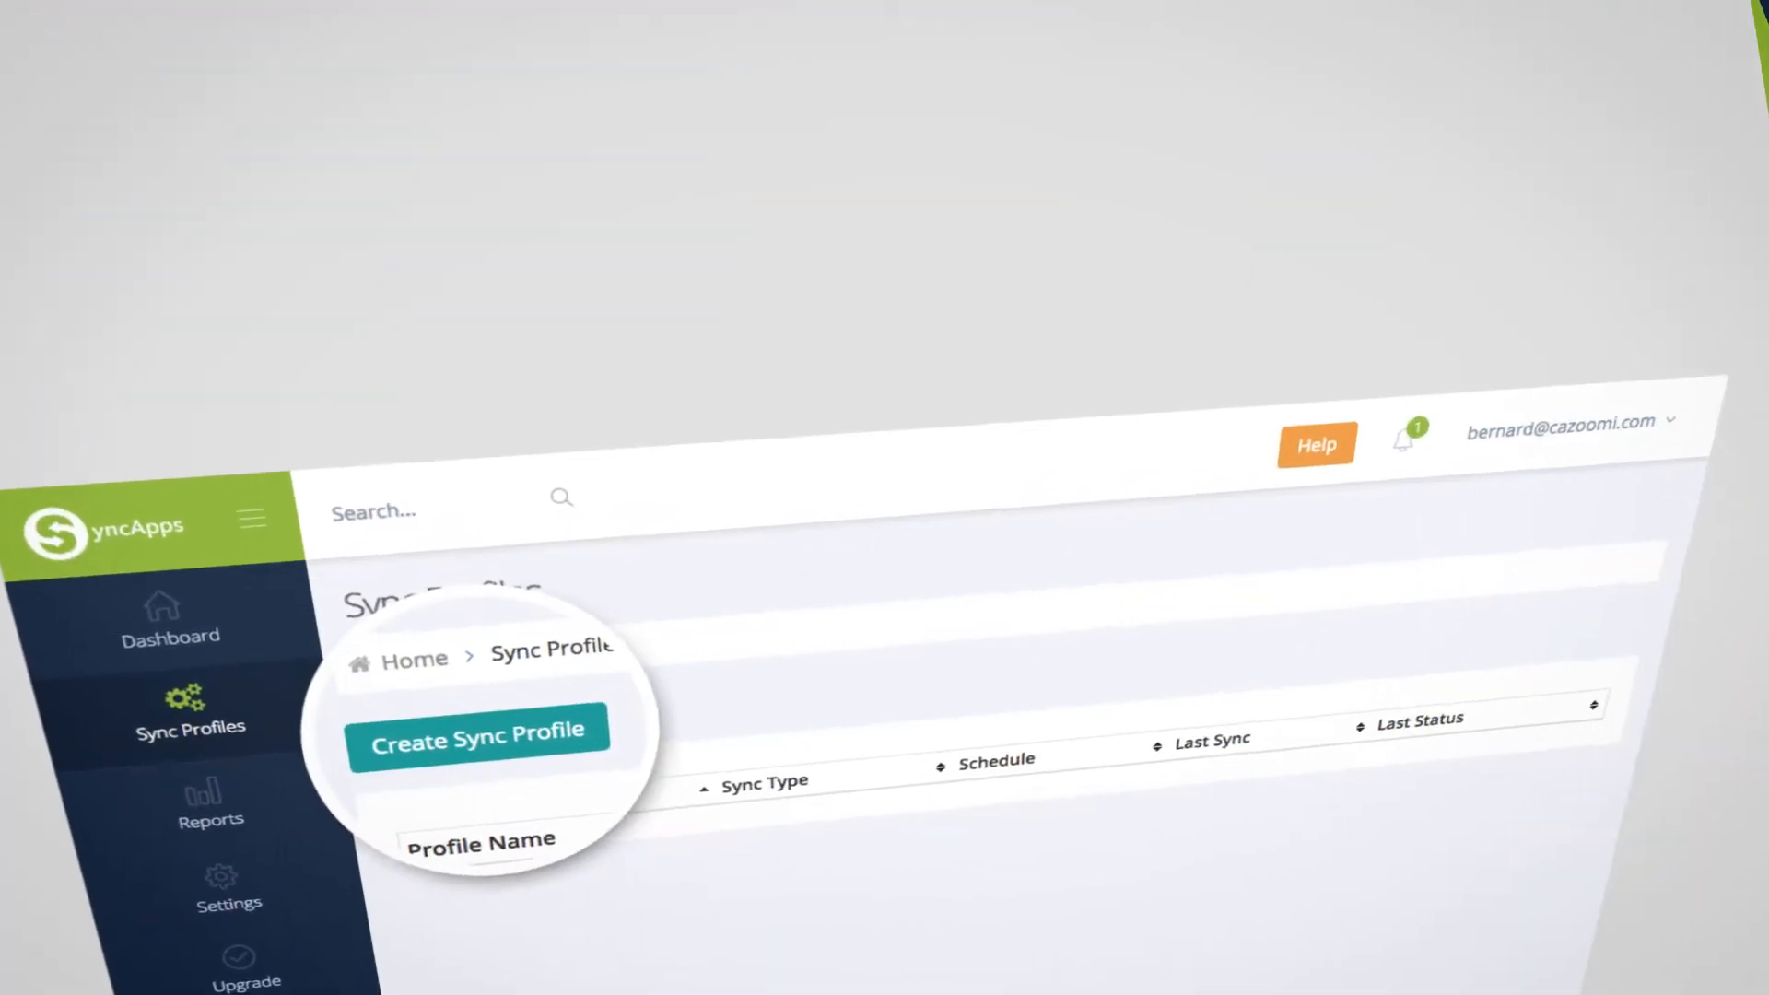
# - Start a new sync profile from the Sync Profiles page
pyautogui.click(477, 730)
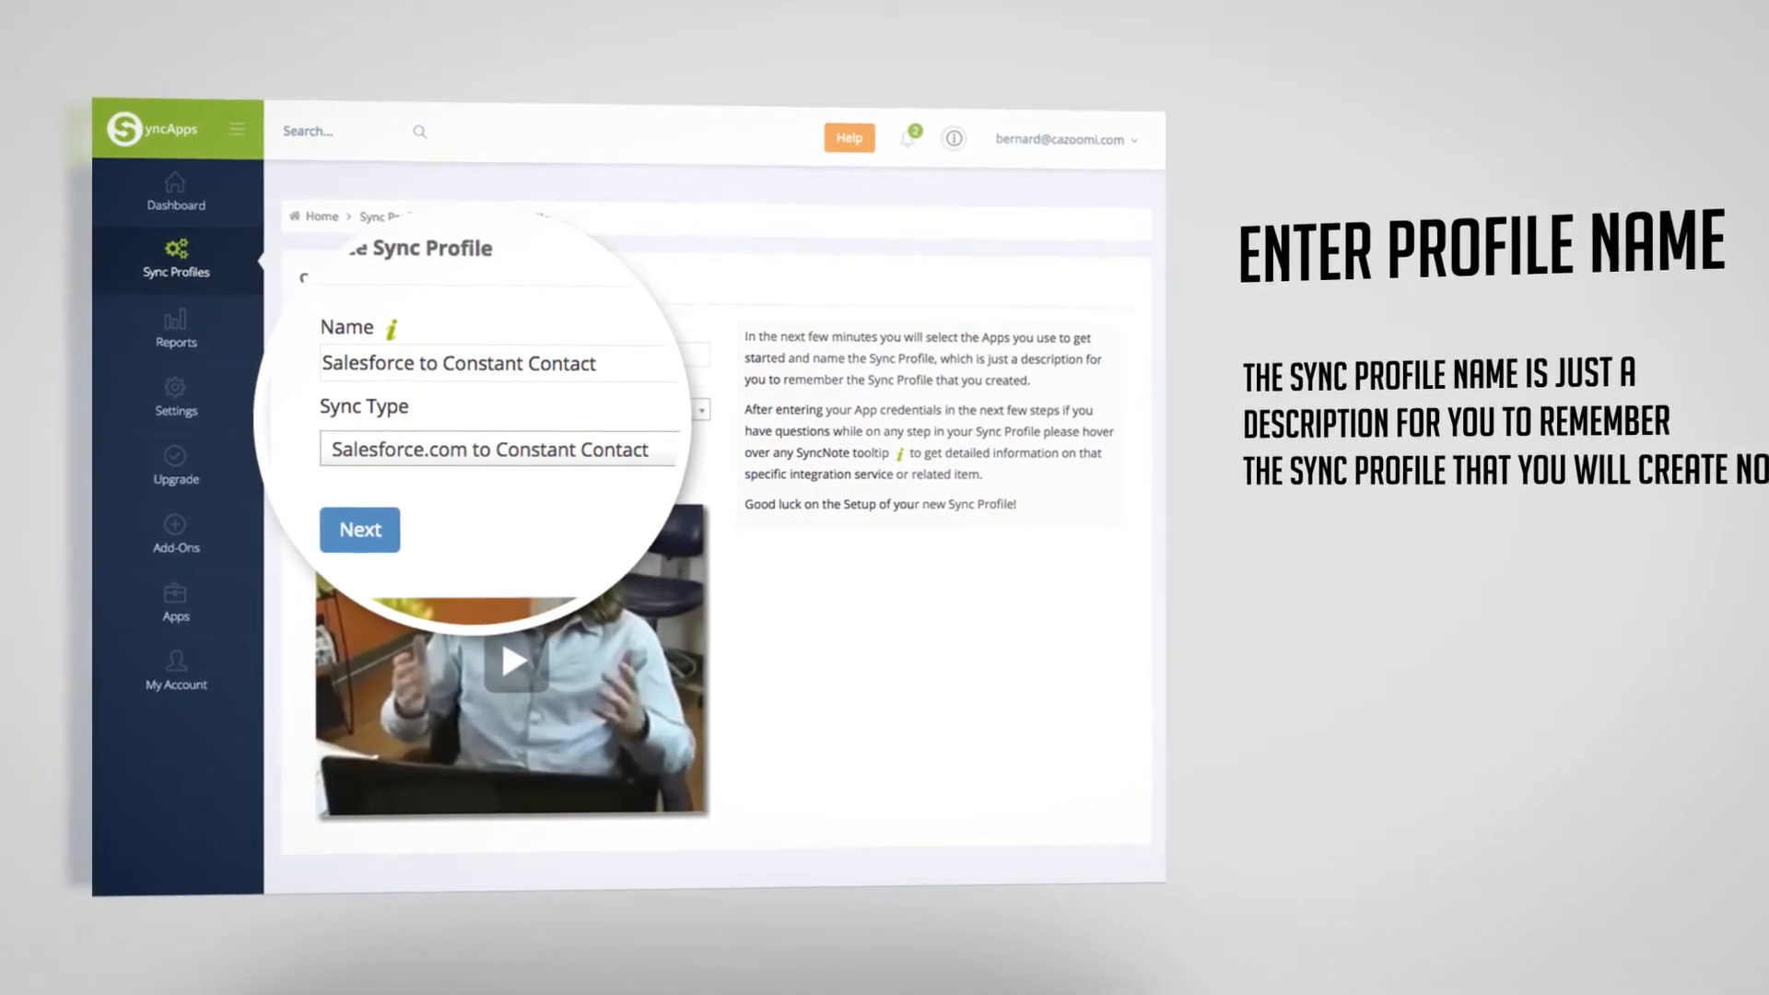
# - Continue past the profile name and Salesforce.com to Constant Contact sync type to the next step
pyautogui.click(360, 529)
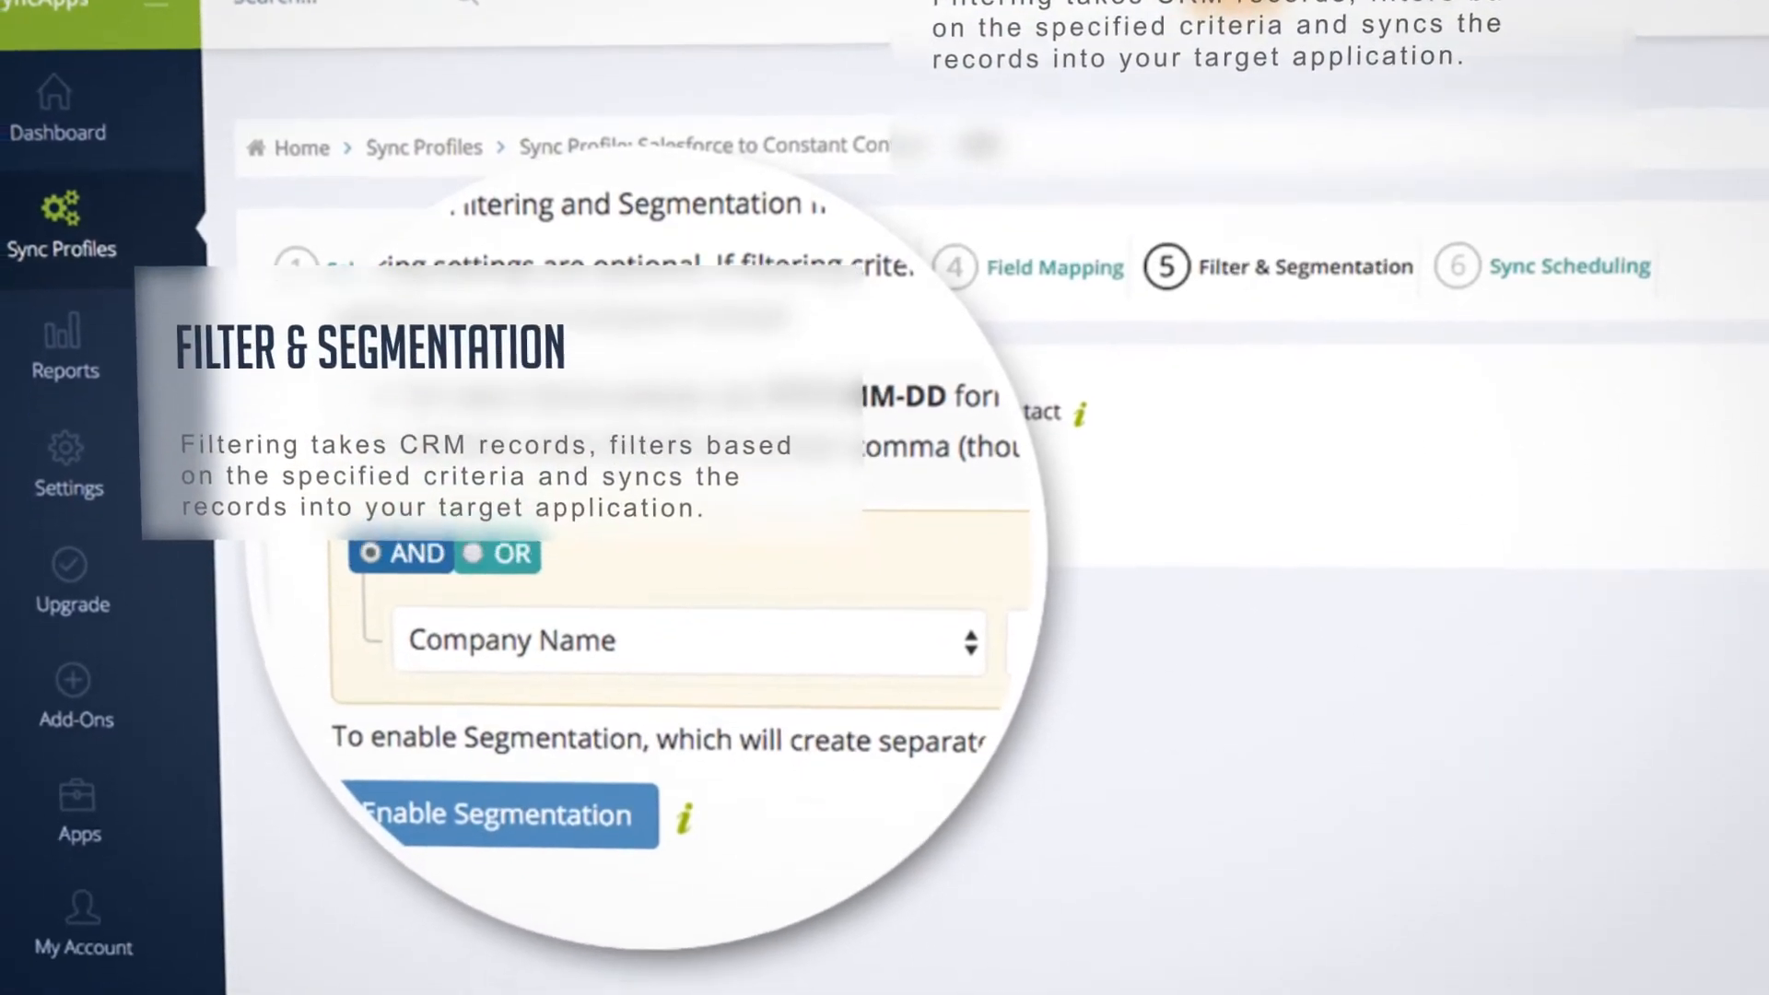
# - Scroll through the Filter & Segmentation step to review the Company Name criterion and Enable Segmentation
pyautogui.scroll(-3)
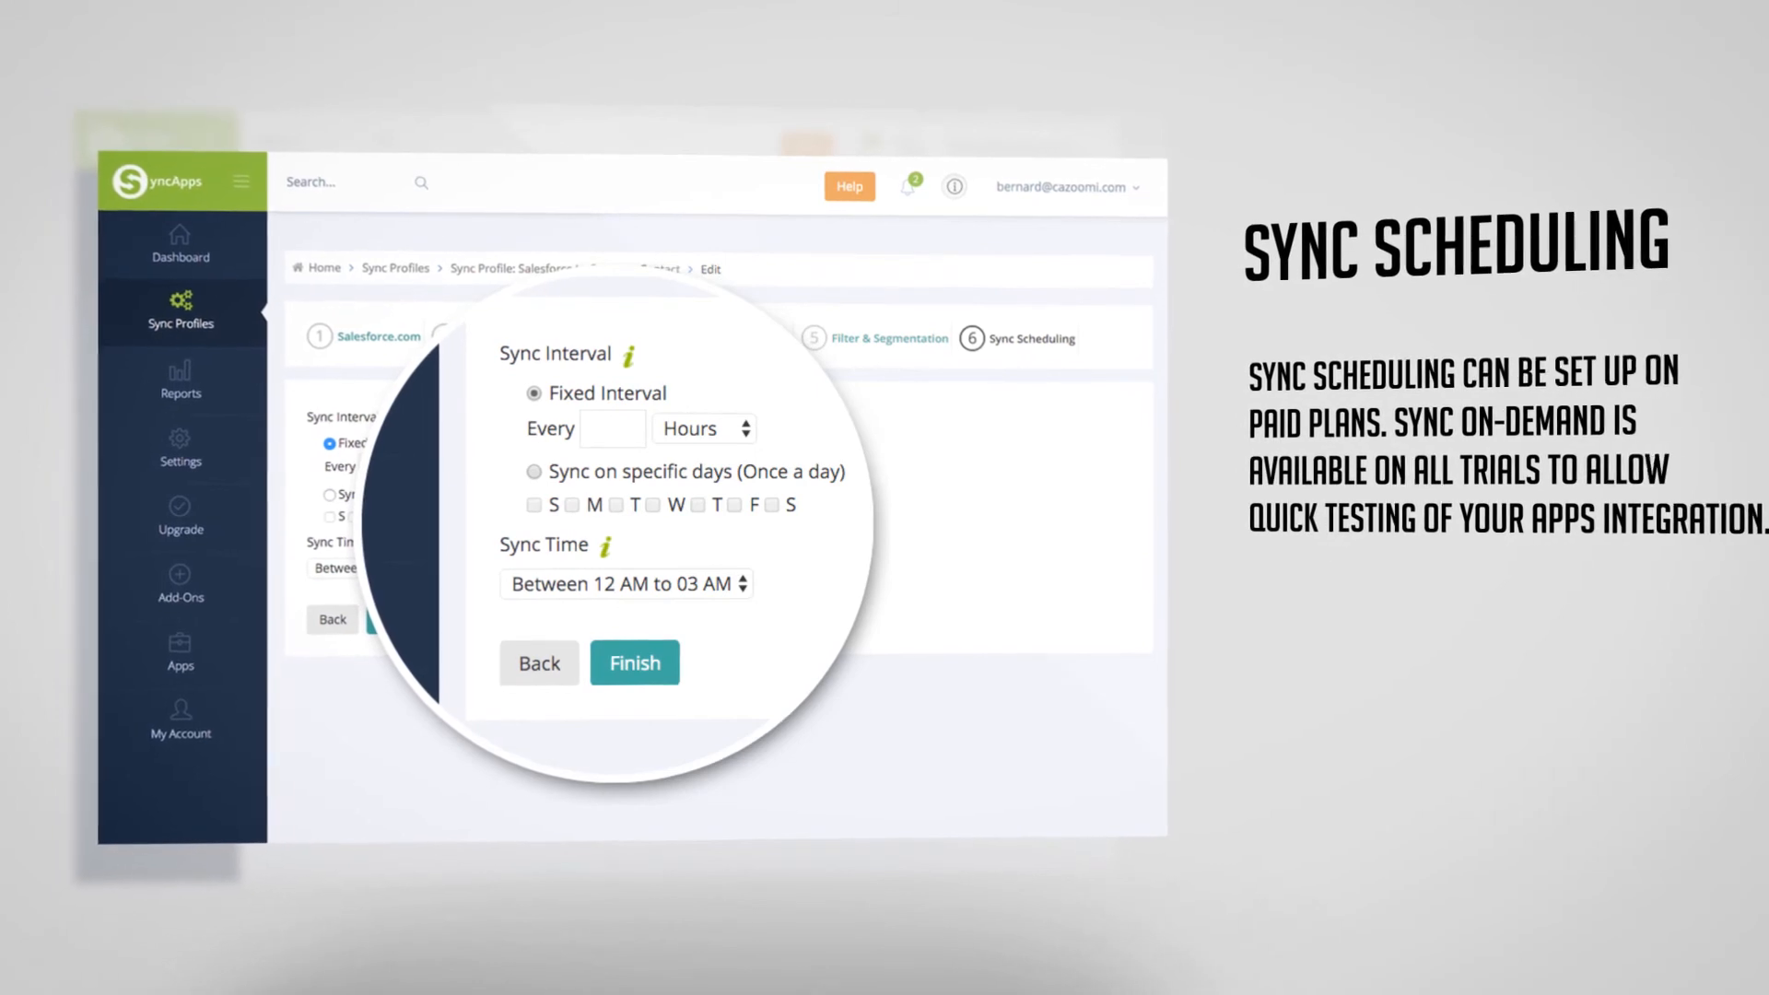
# - Finish scheduling with Fixed Interval so the profile is saved and ready for Sync Now
pyautogui.click(634, 664)
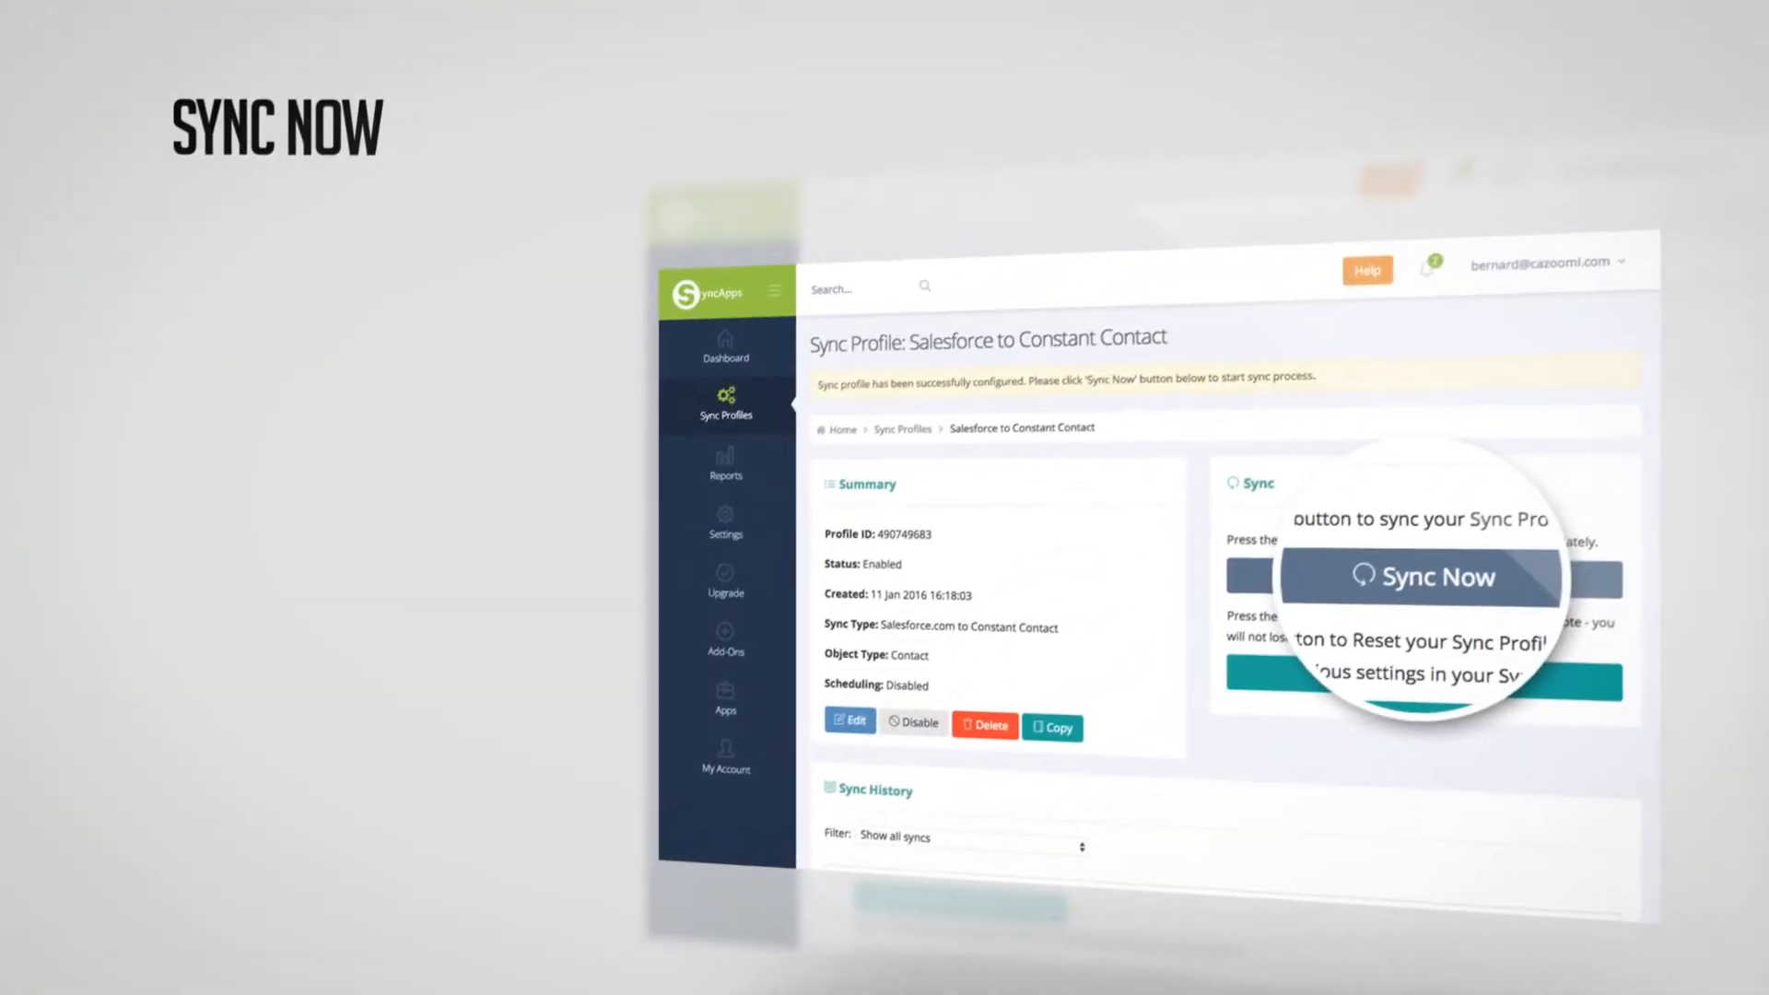